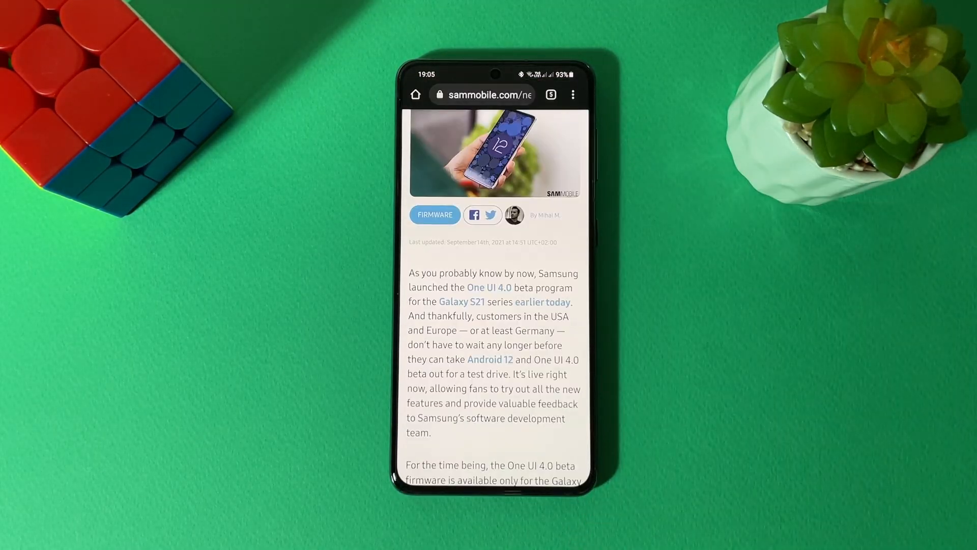
In Settings, scroll through Software information's baseband, kernel and build version details.
scroll("down", 3)
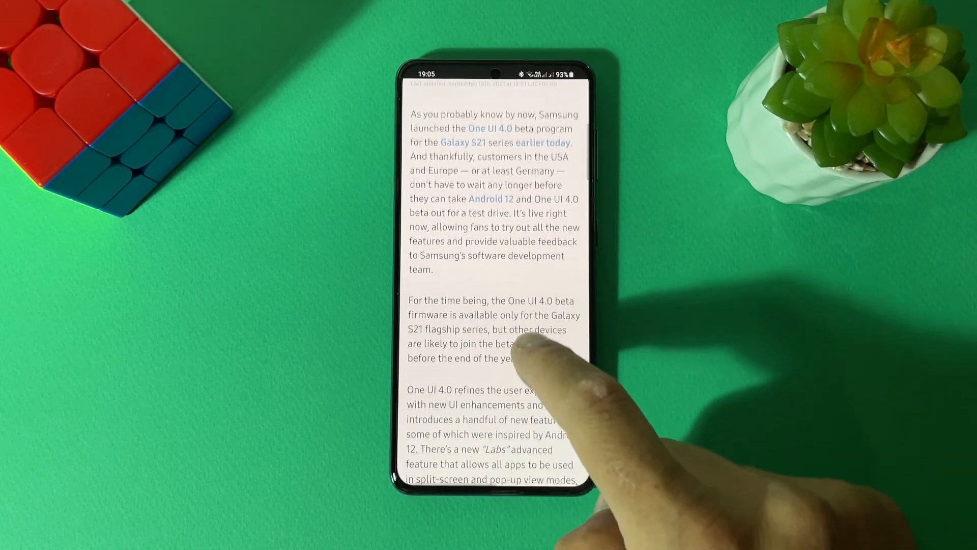
scroll("down", 3)
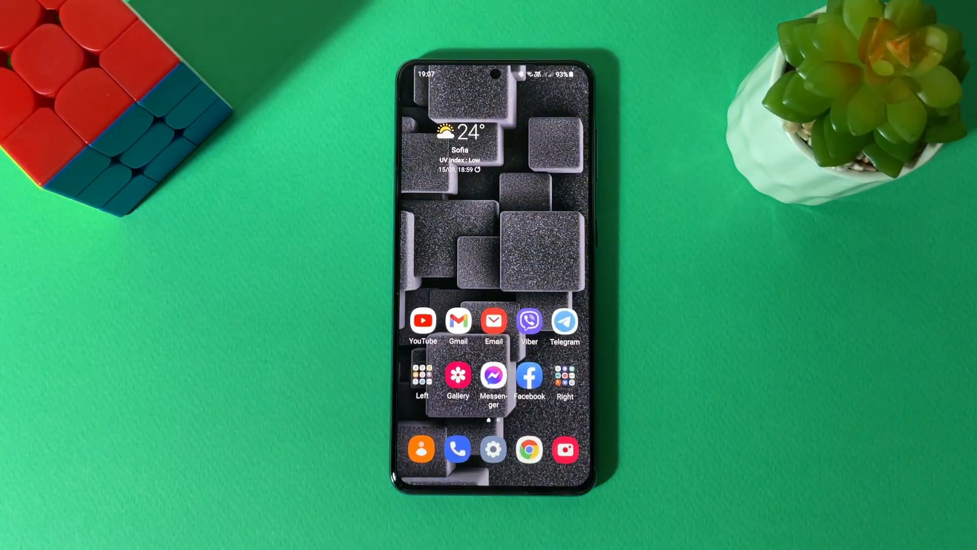
left_click(492, 448)
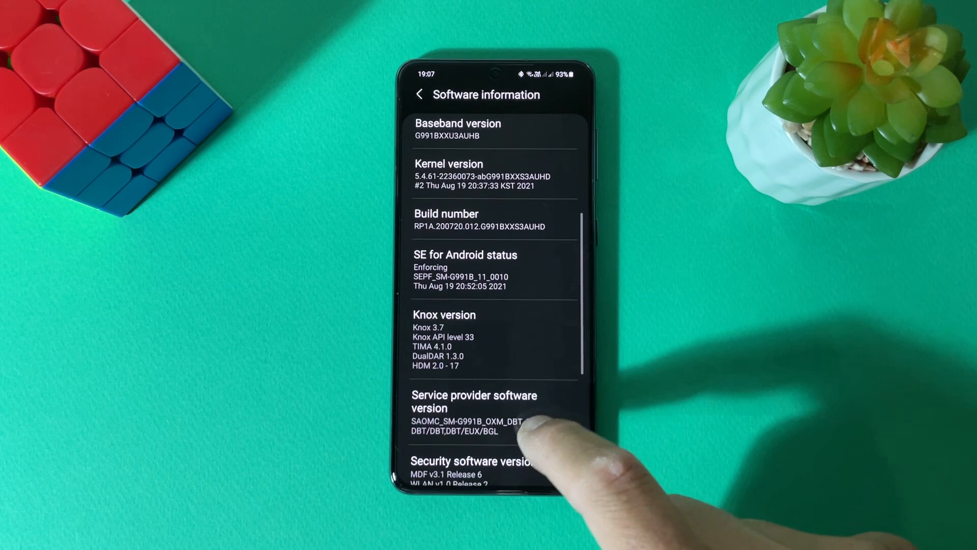
scroll("down", 3)
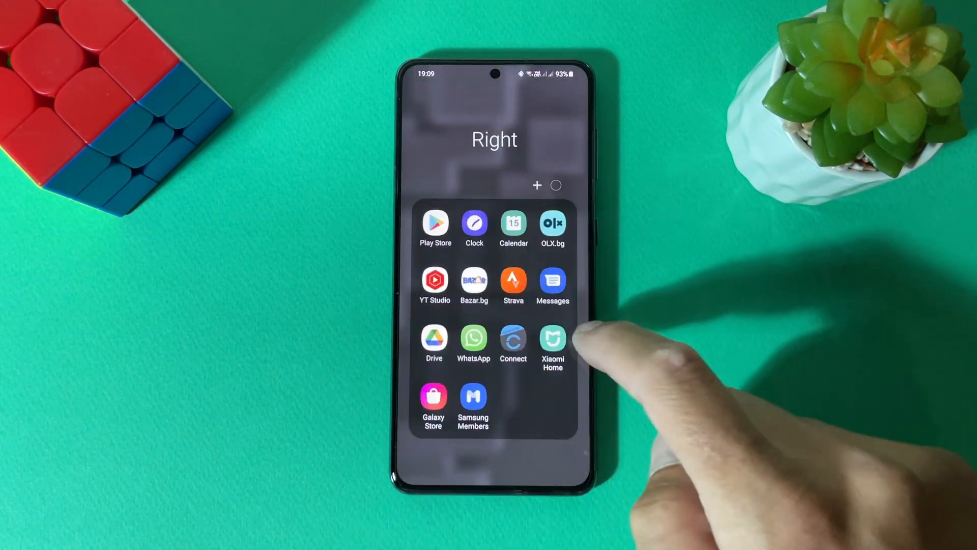
Search Galaxy Store for Samsung Members and launch the installed app.
left_click(432, 398)
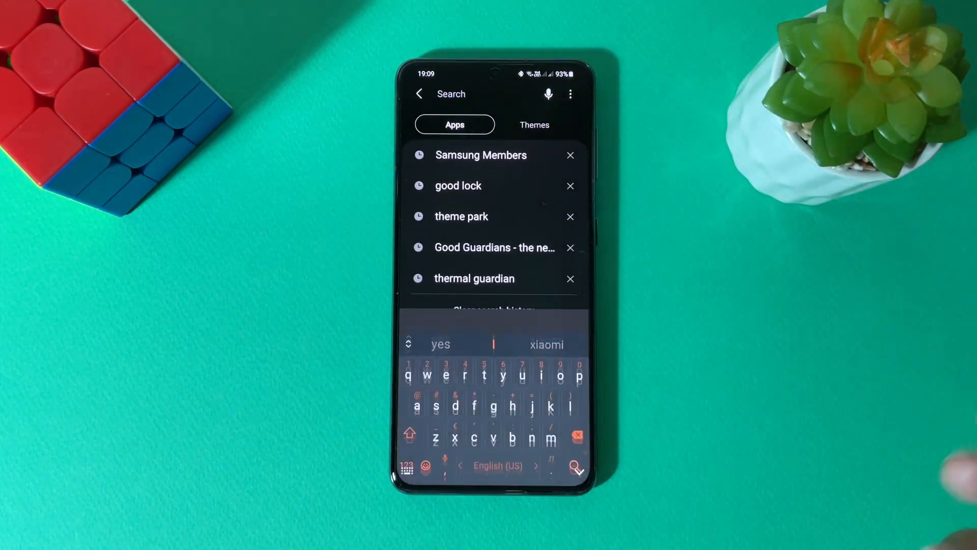
type("sa")
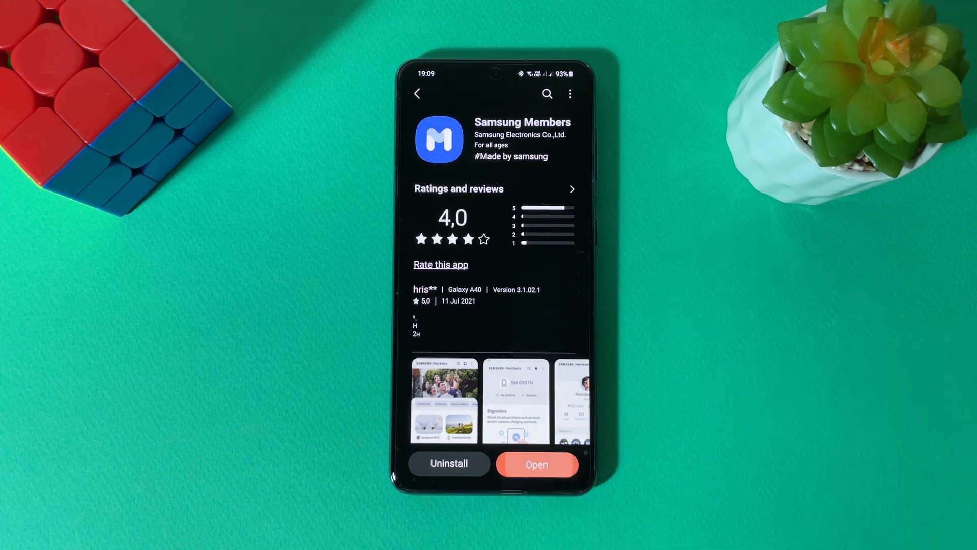
left_click(535, 464)
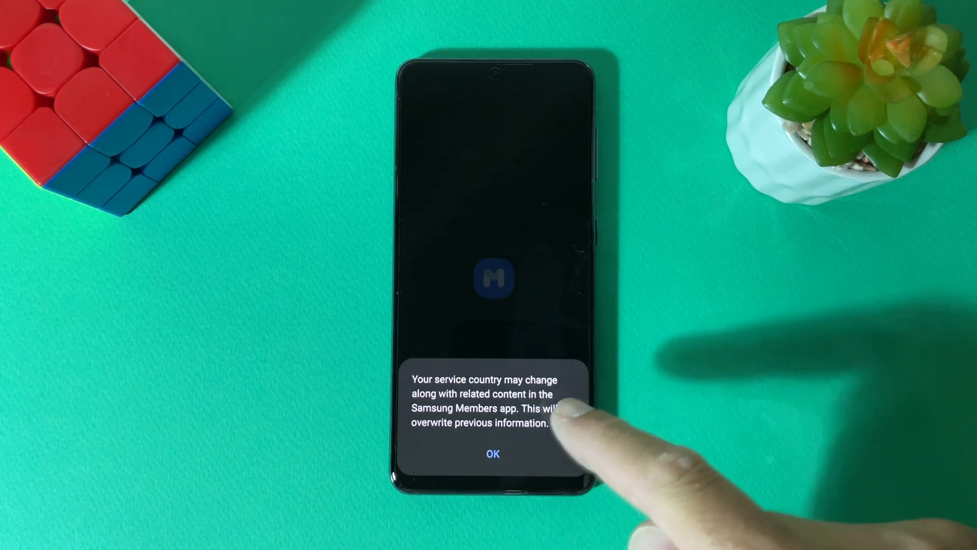
Accept the service country change notice and scroll Samsung Members' Explore page.
left_click(492, 454)
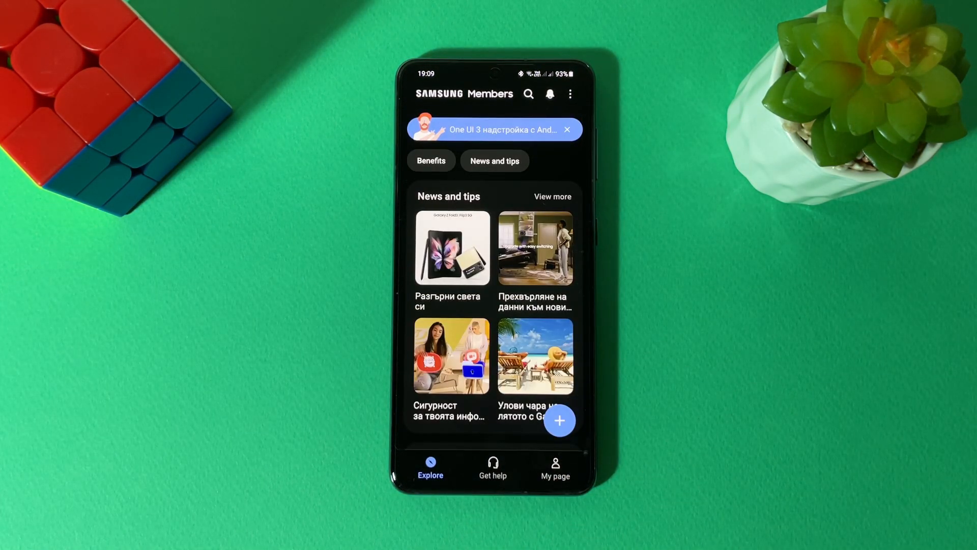
scroll("down", 3)
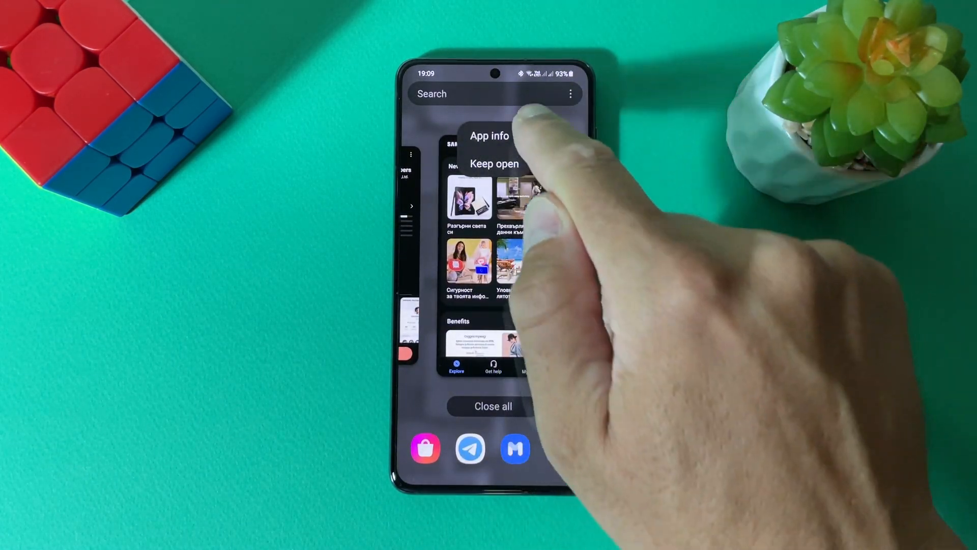
Clear Samsung Members' data from its App info Storage page.
left_click(491, 136)
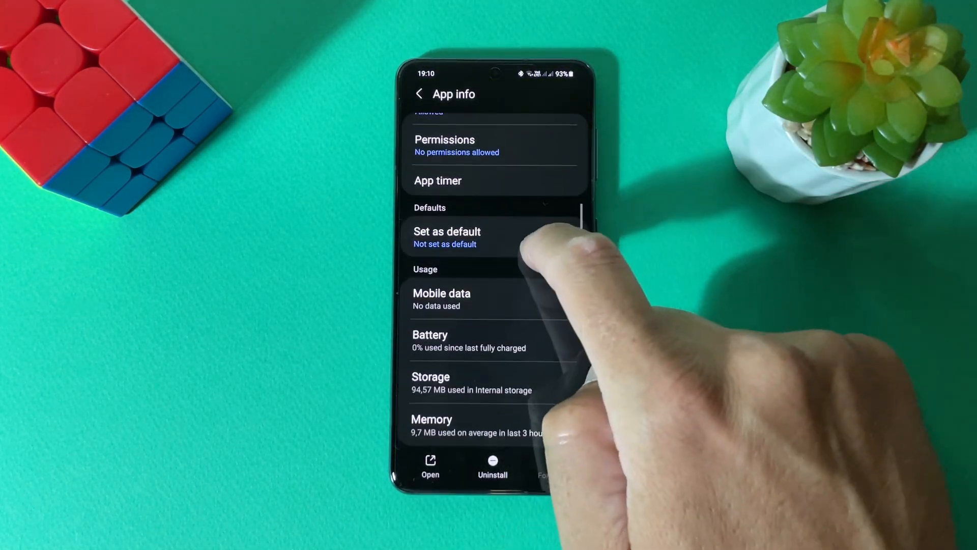
left_click(430, 382)
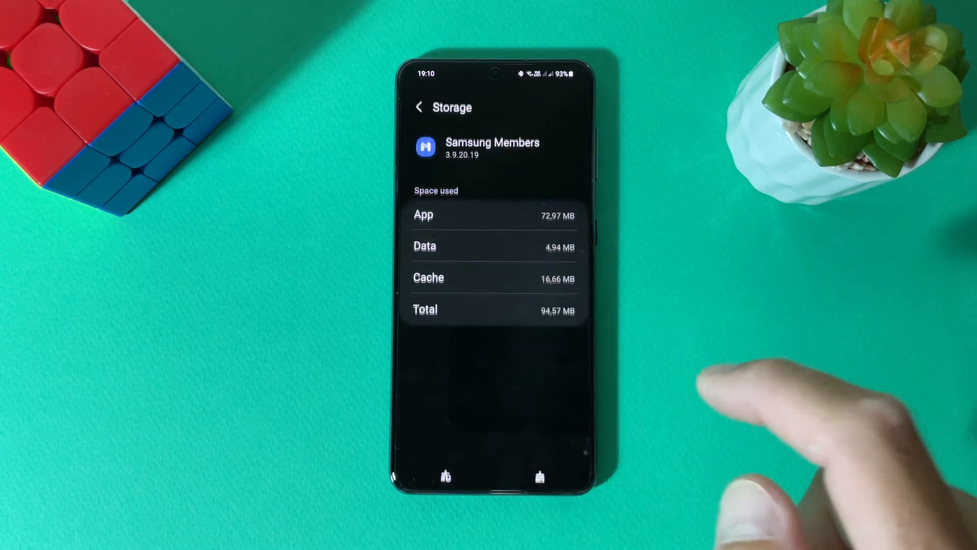
left_click(539, 470)
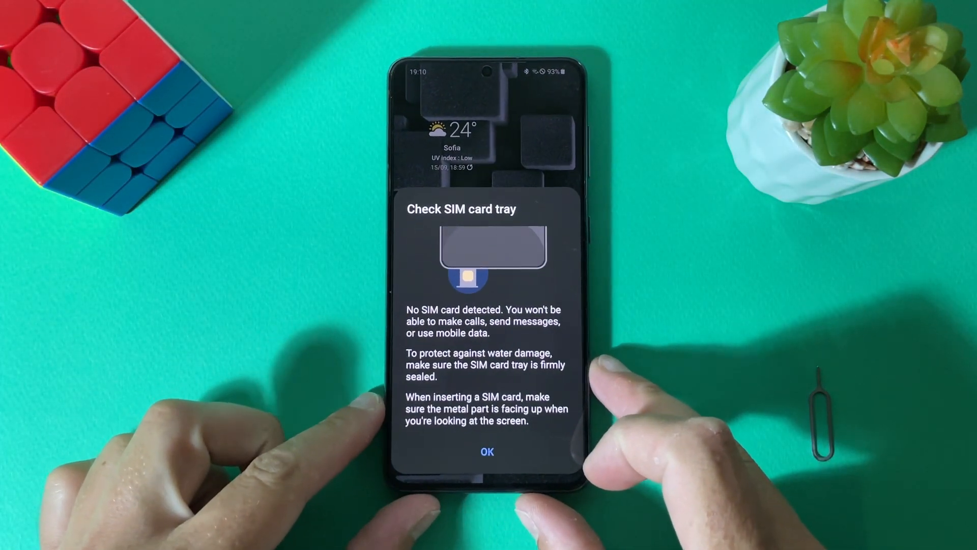
Dismiss the no-SIM warning and start Psiphon Pro through a Germany server.
left_click(486, 451)
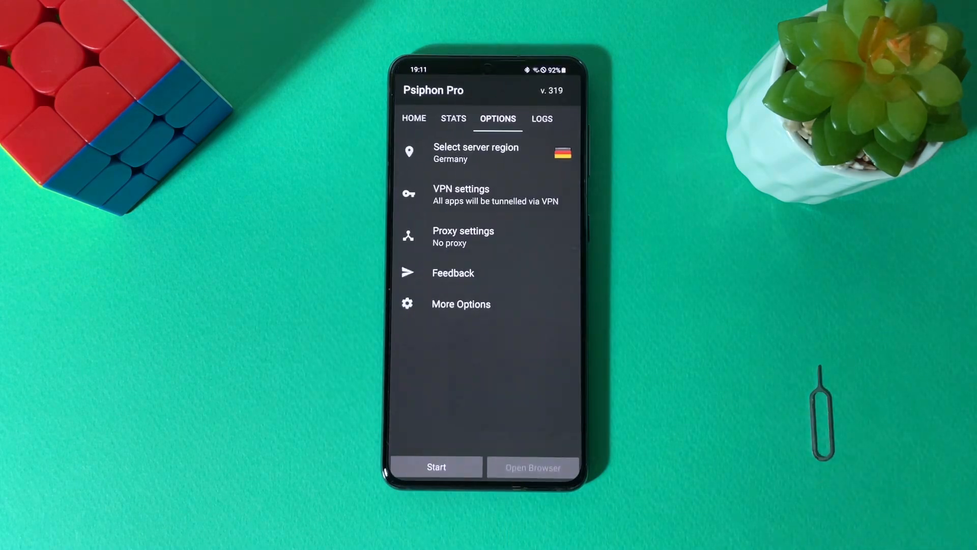
left_click(475, 153)
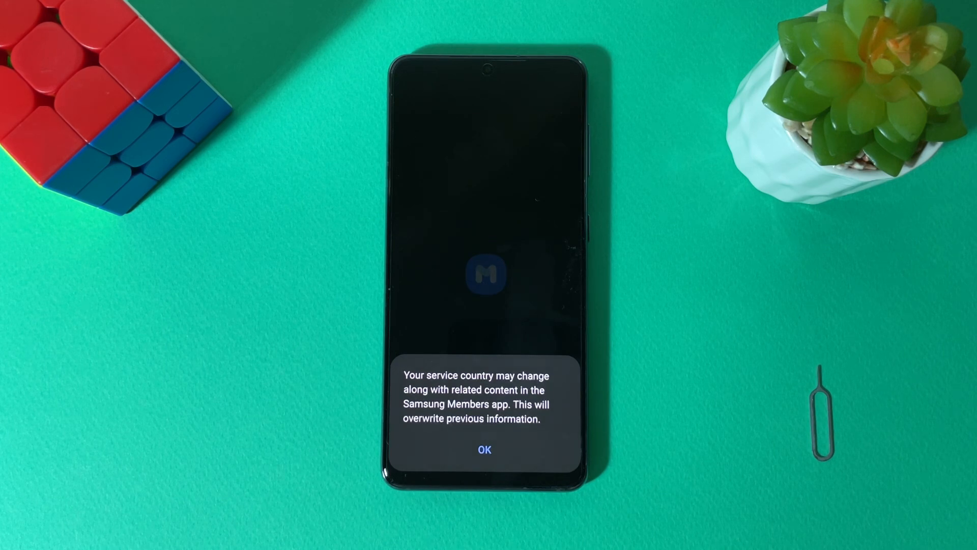
Accept the service country notice, answer the marketing prompt, and browse German Explore content.
left_click(484, 449)
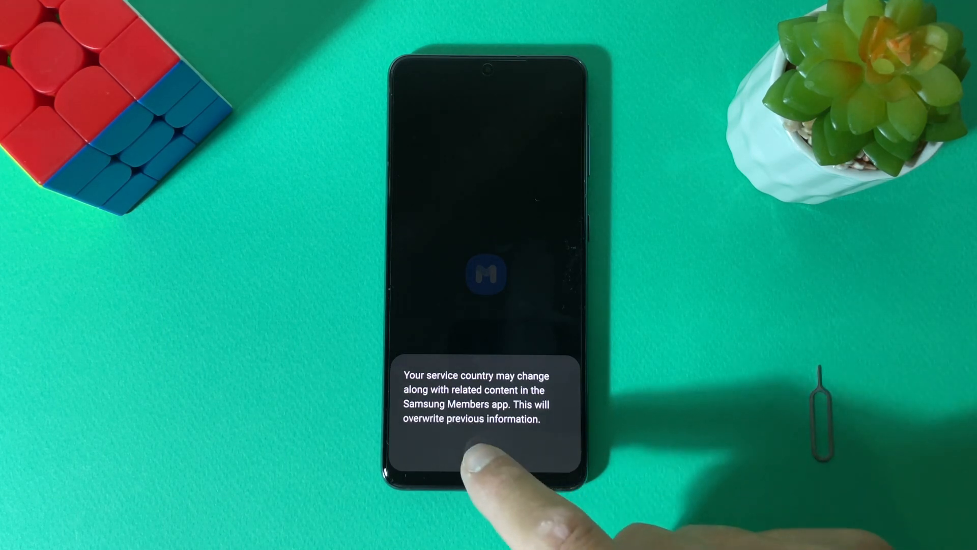
left_click(489, 446)
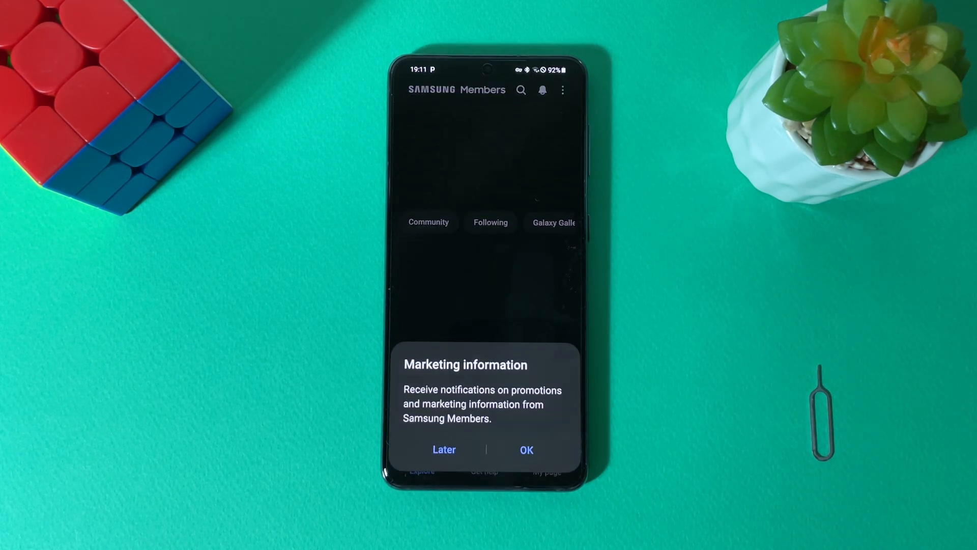
left_click(444, 449)
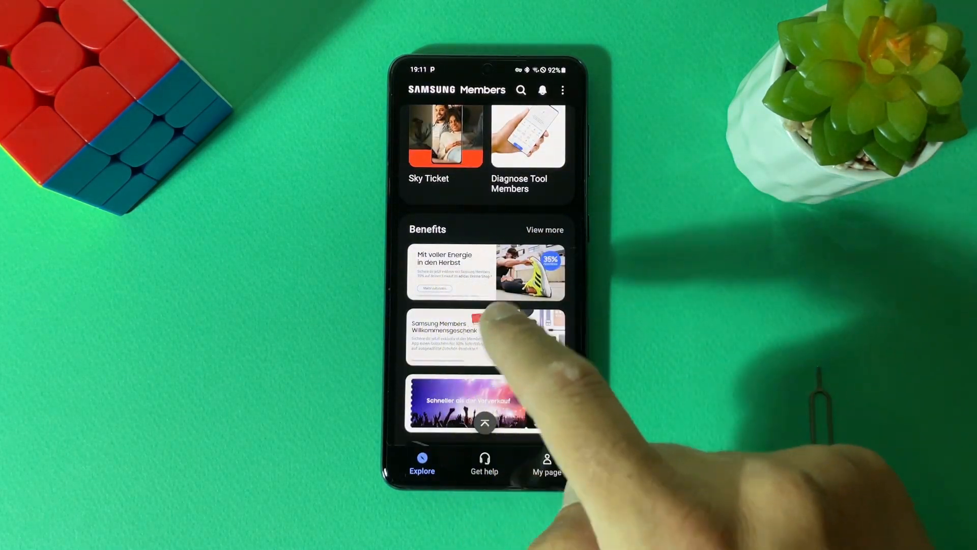
scroll("down", 3)
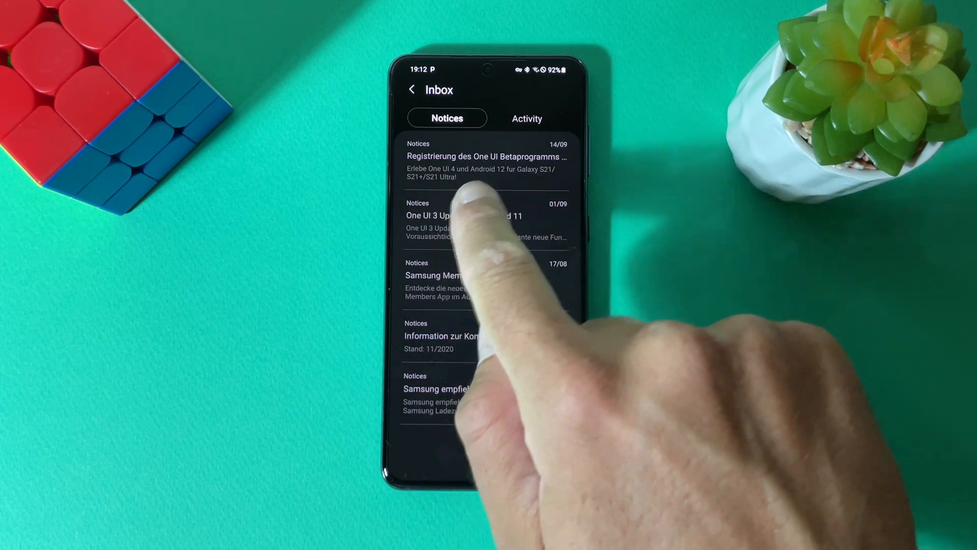
Open and read through the 'Registrierung des One UI Betaprogramms' notice.
left_click(486, 156)
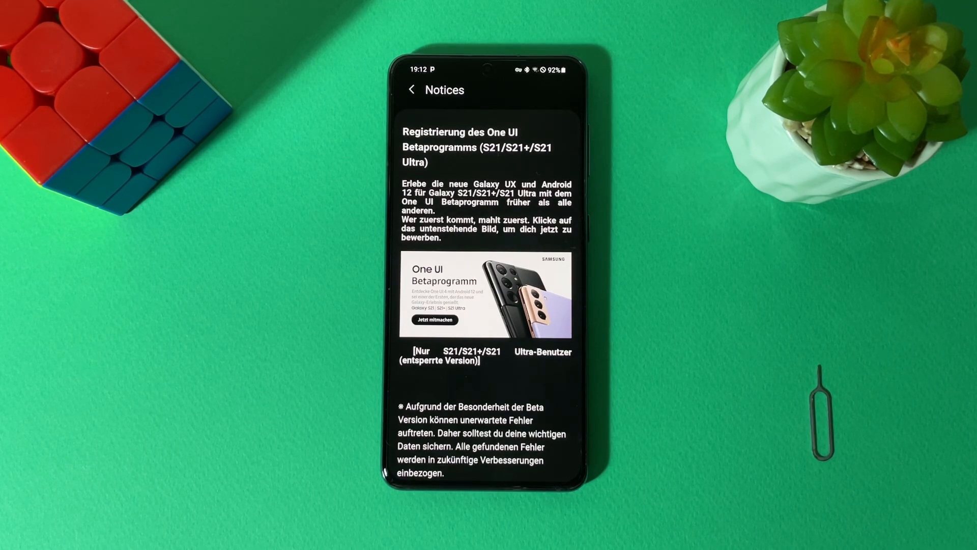
scroll("up", 3)
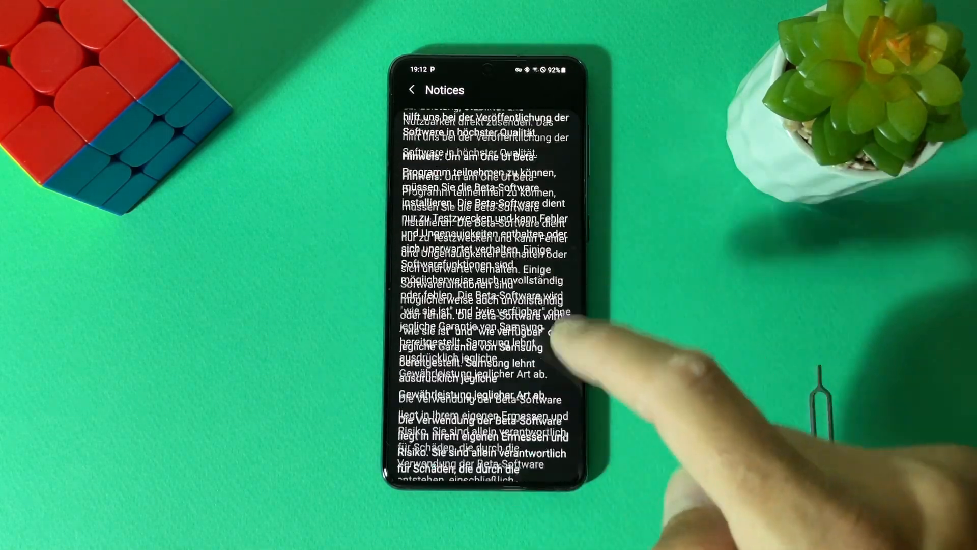
scroll("down", 3)
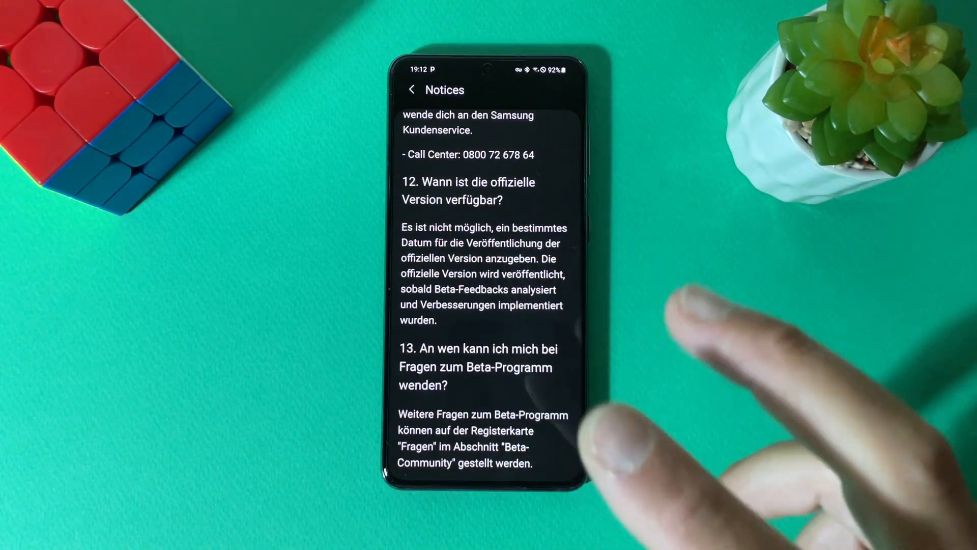
scroll("down", 3)
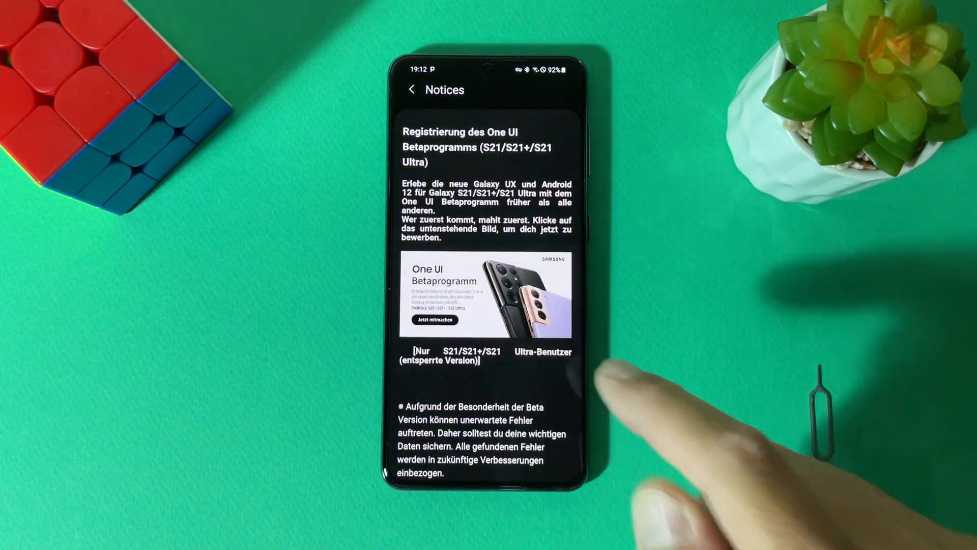
Start beta enrolment and continue past the One UI Beta Programme privacy notice.
left_click(411, 90)
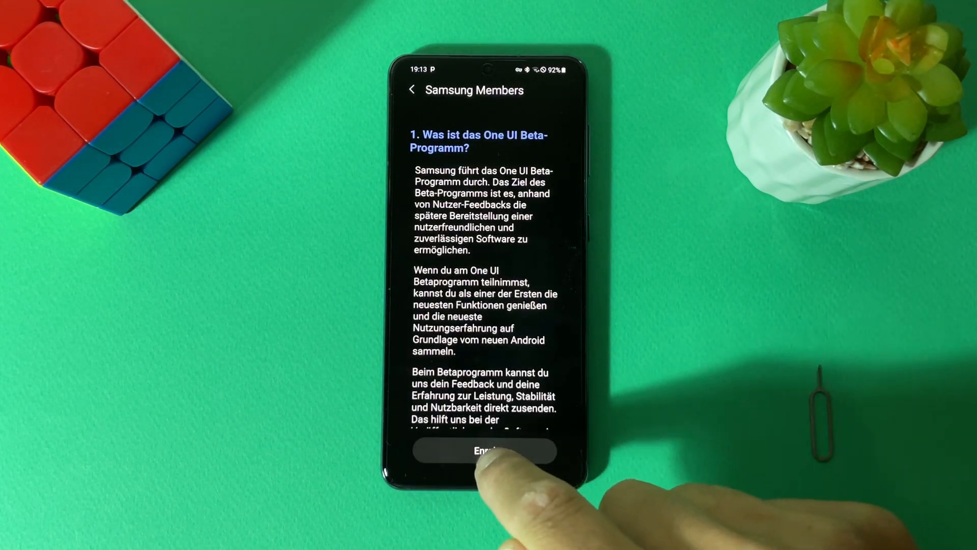
left_click(484, 451)
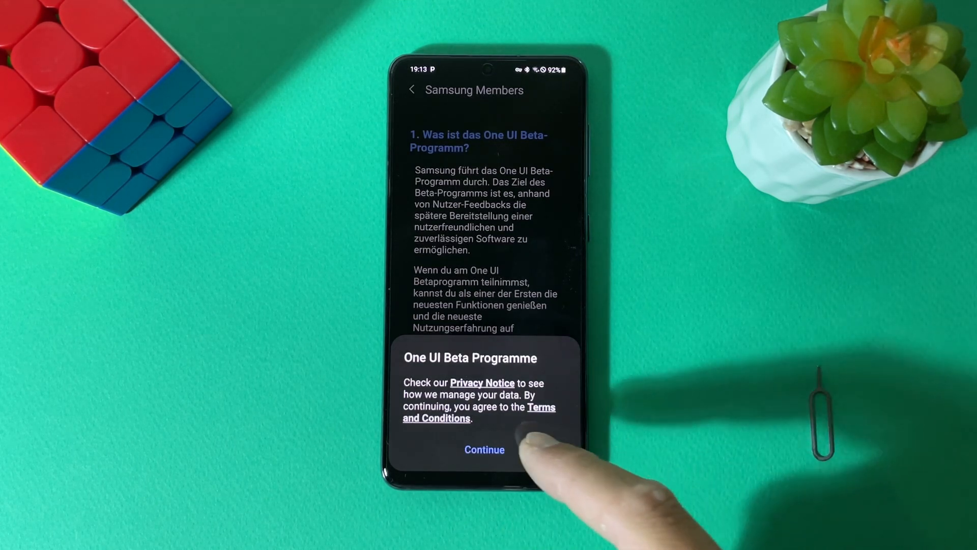
left_click(484, 450)
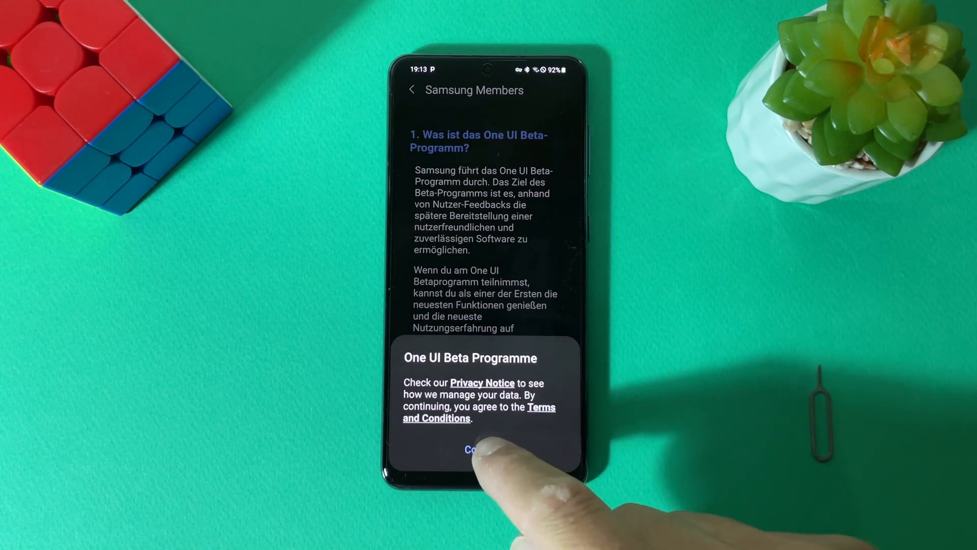
left_click(478, 450)
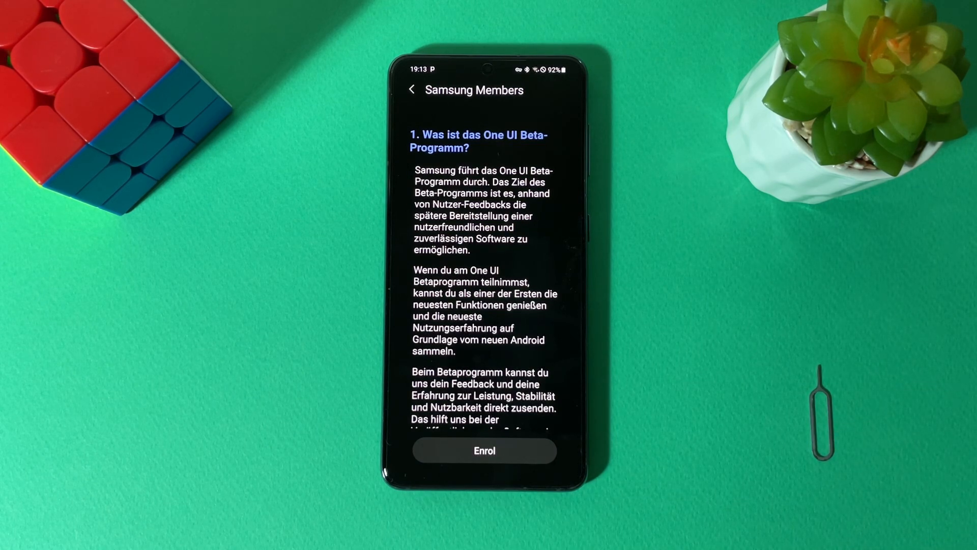
left_click(484, 450)
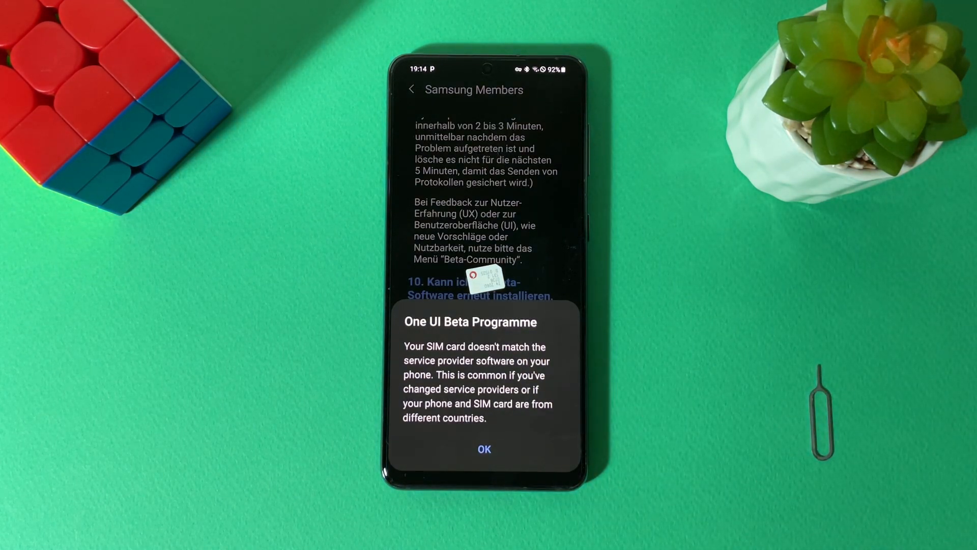
left_click(484, 449)
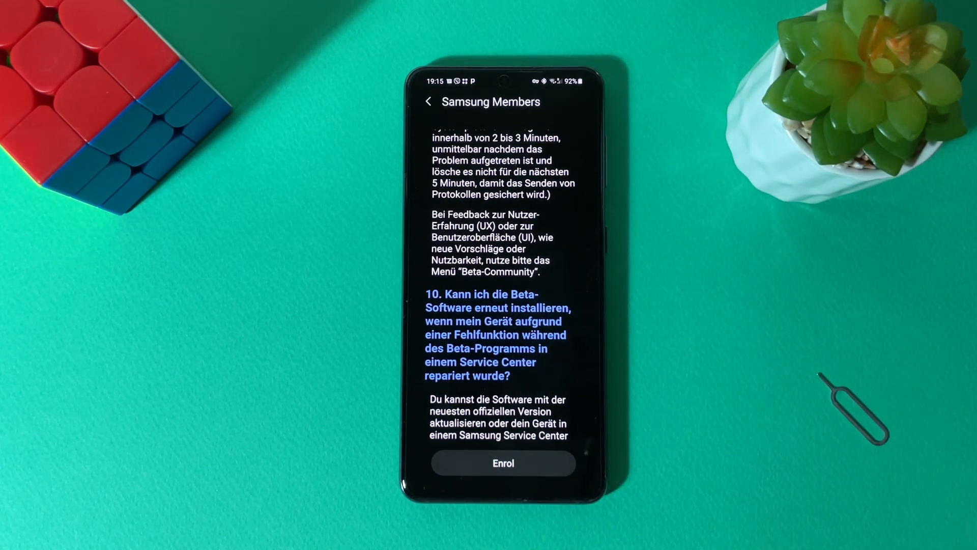
Enrol again, accept the consent notice, and retry Enrol until Withdraw appears.
left_click(503, 463)
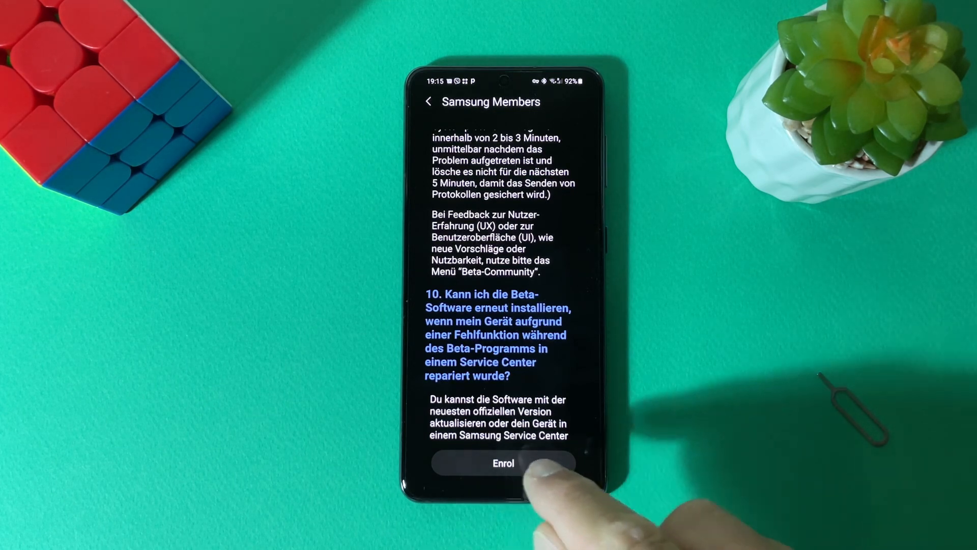
left_click(503, 463)
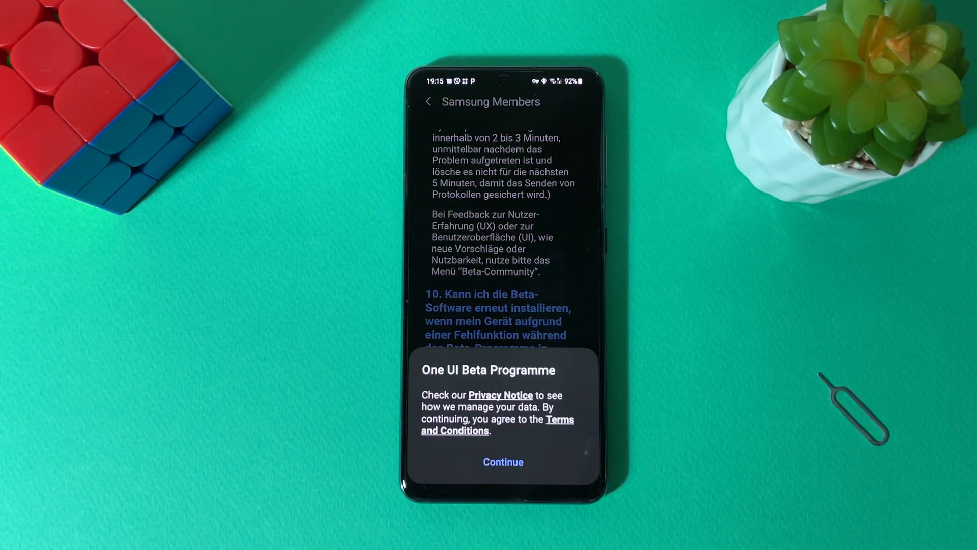
left_click(502, 462)
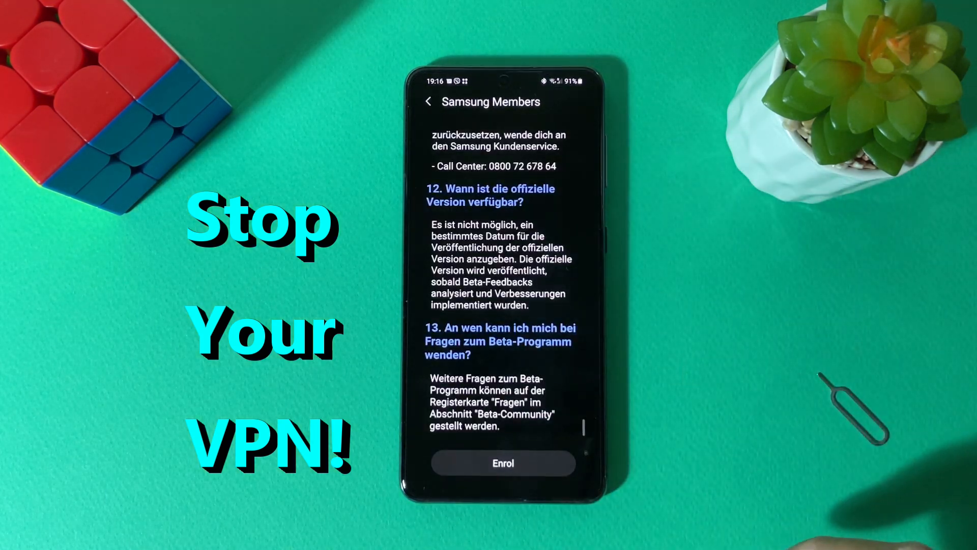
left_click(502, 463)
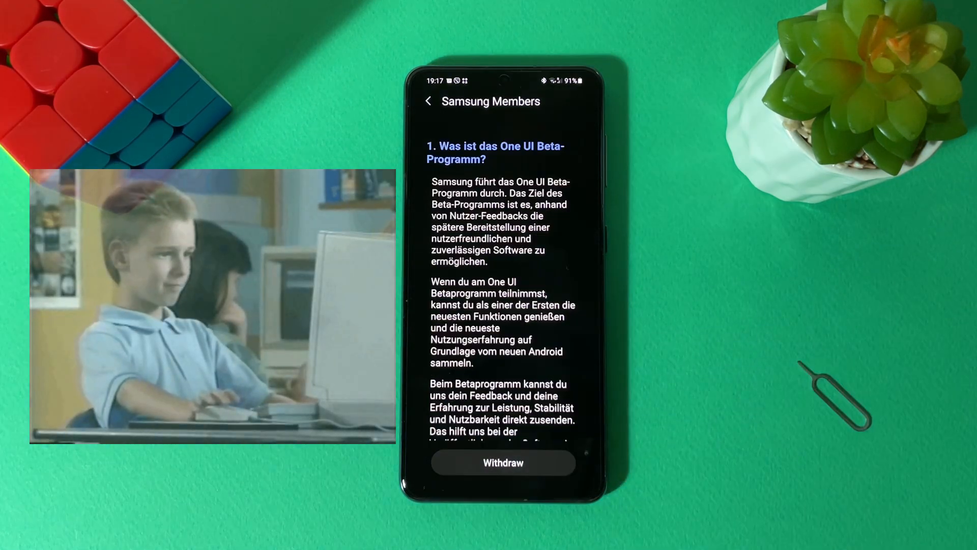
left_click(503, 463)
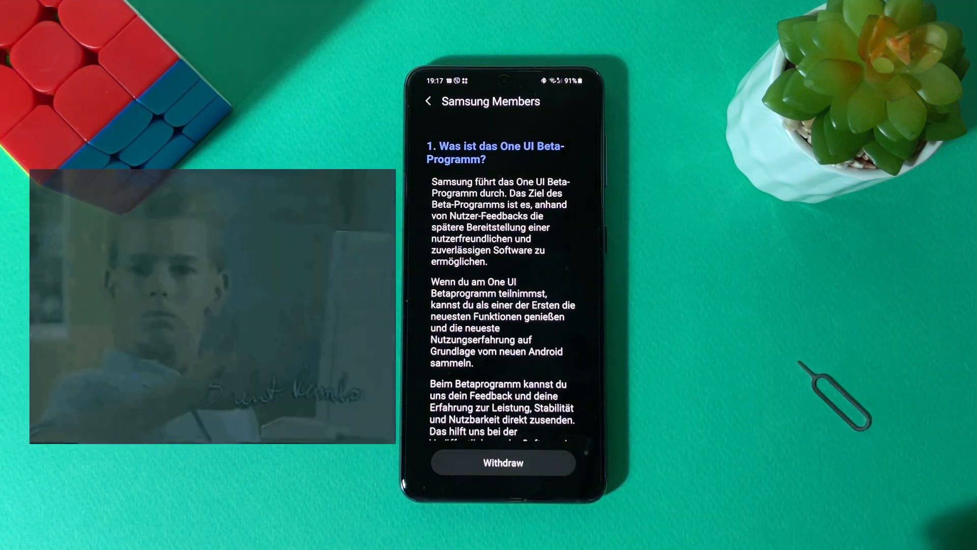
left_click(503, 463)
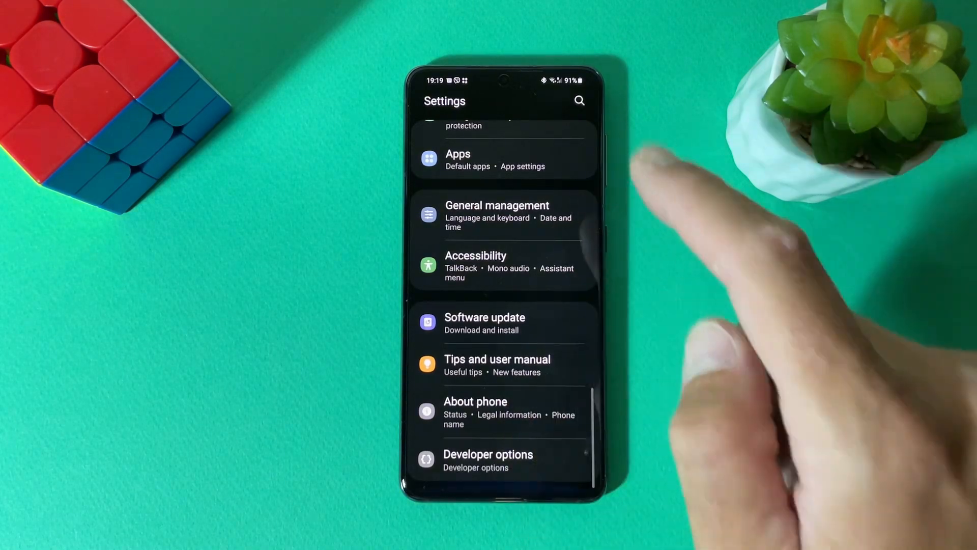
Start downloading the One UI 4 (Android 12) update, then pause it.
left_click(485, 323)
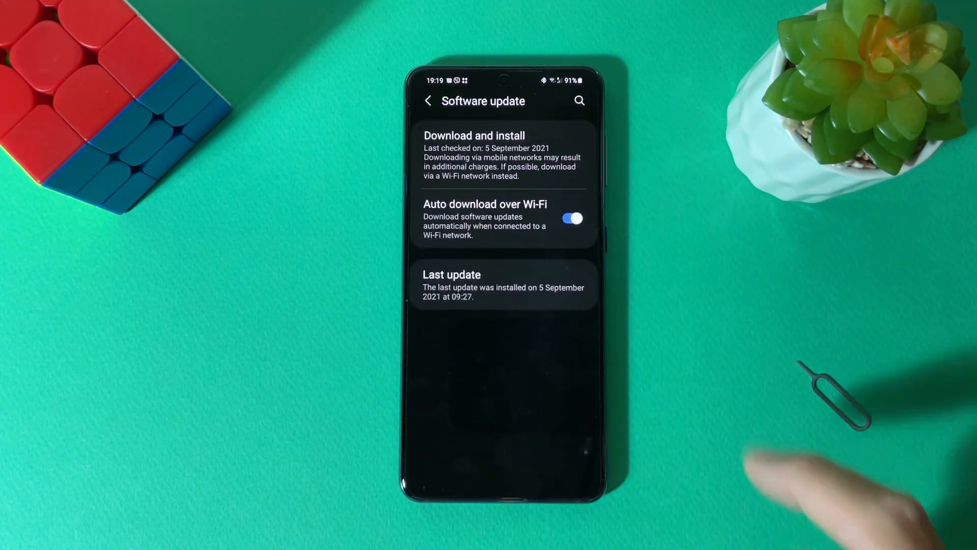
left_click(474, 136)
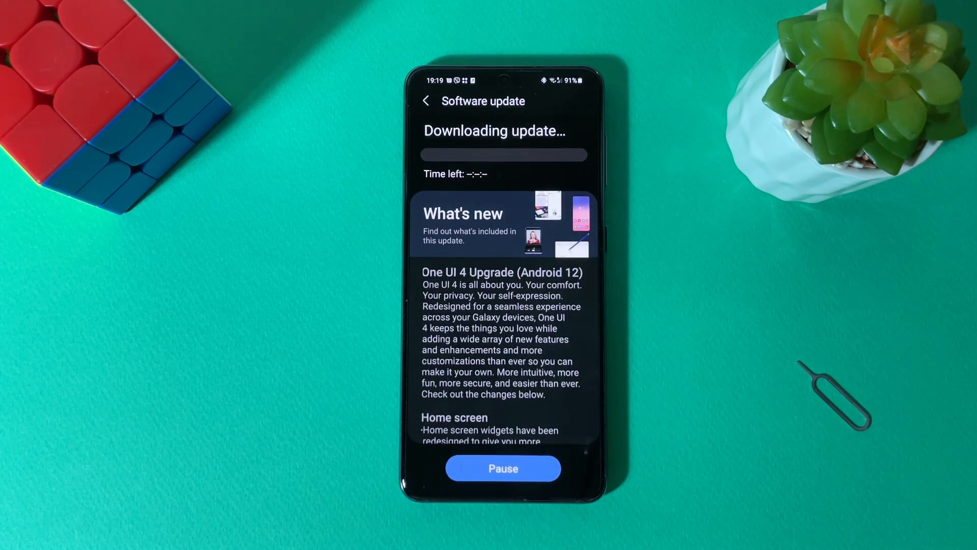
left_click(502, 468)
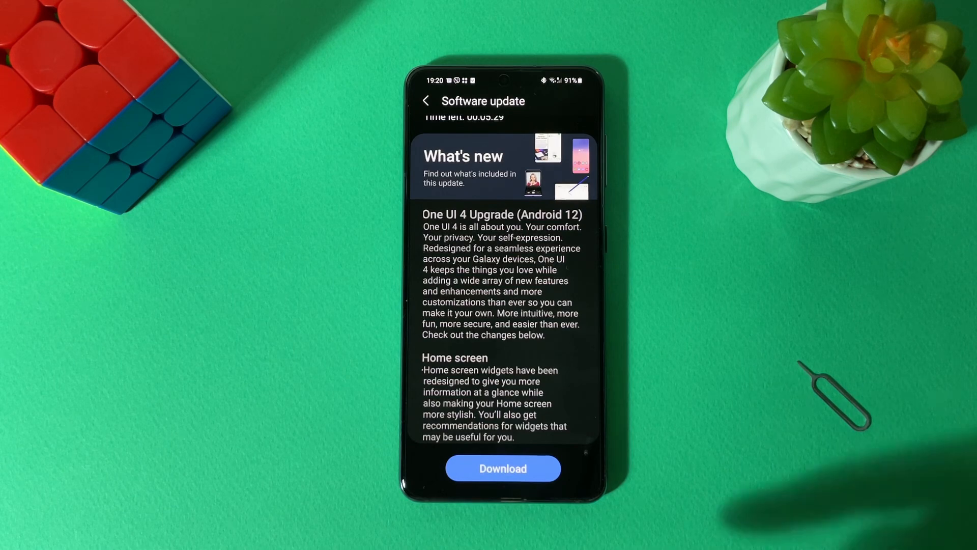
scroll("down", 3)
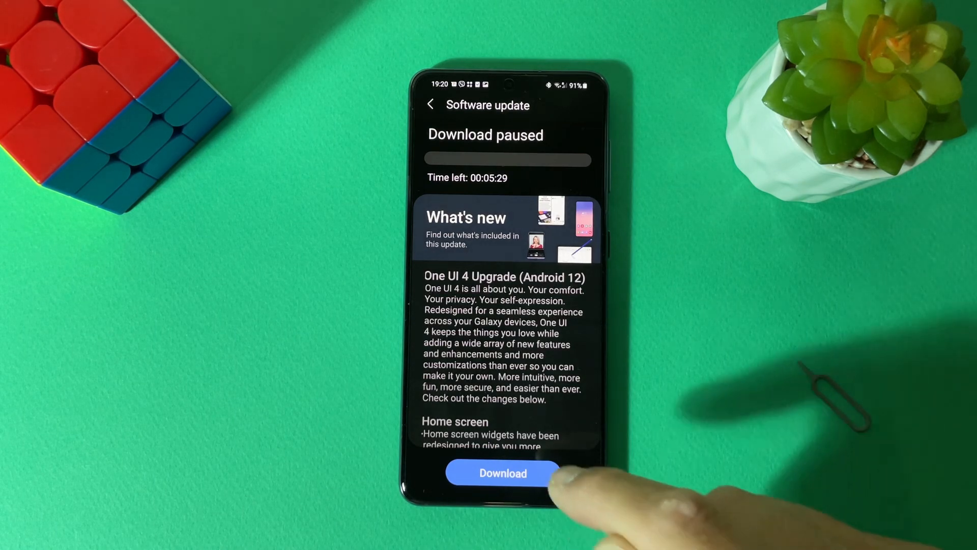
Resume the One UI 4 download and browse What's new until it's ready to install.
left_click(503, 473)
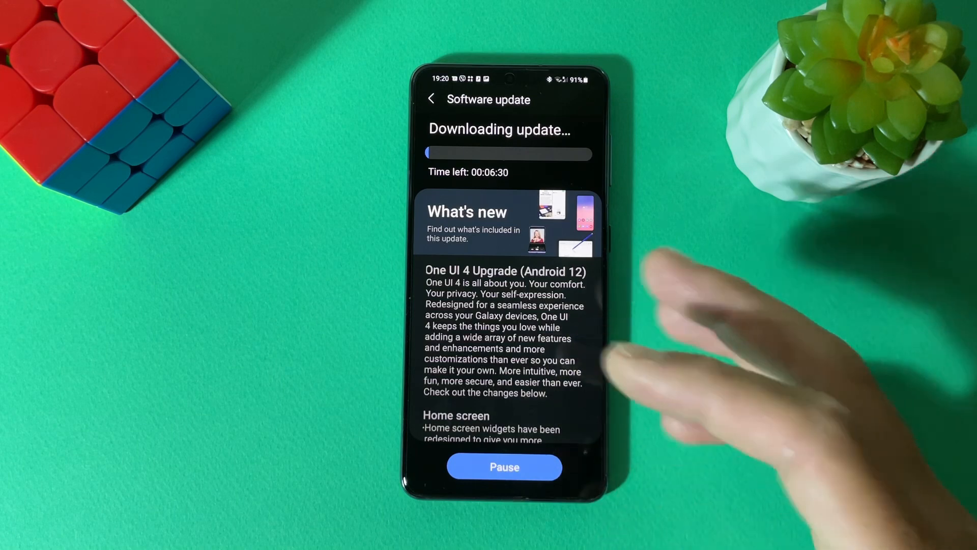
scroll("down", 3)
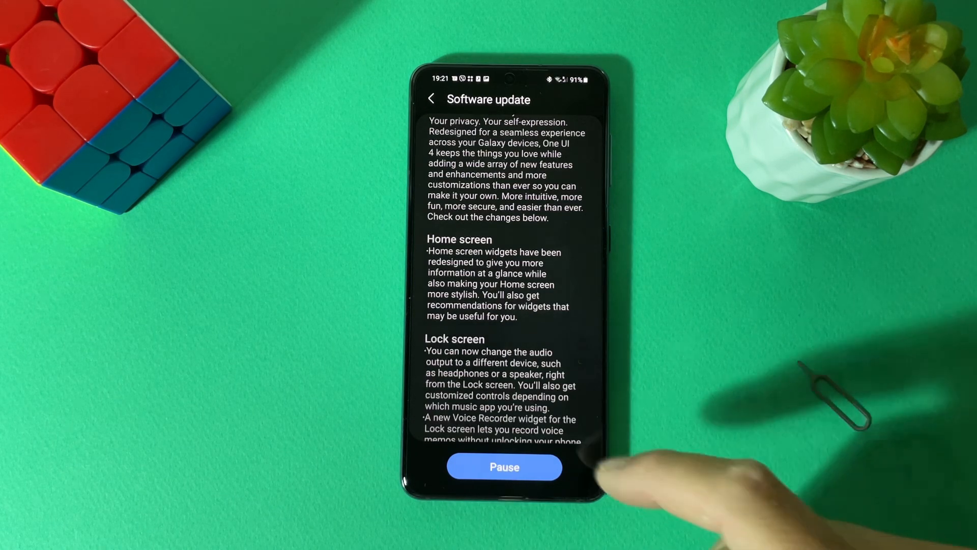
scroll("down", 3)
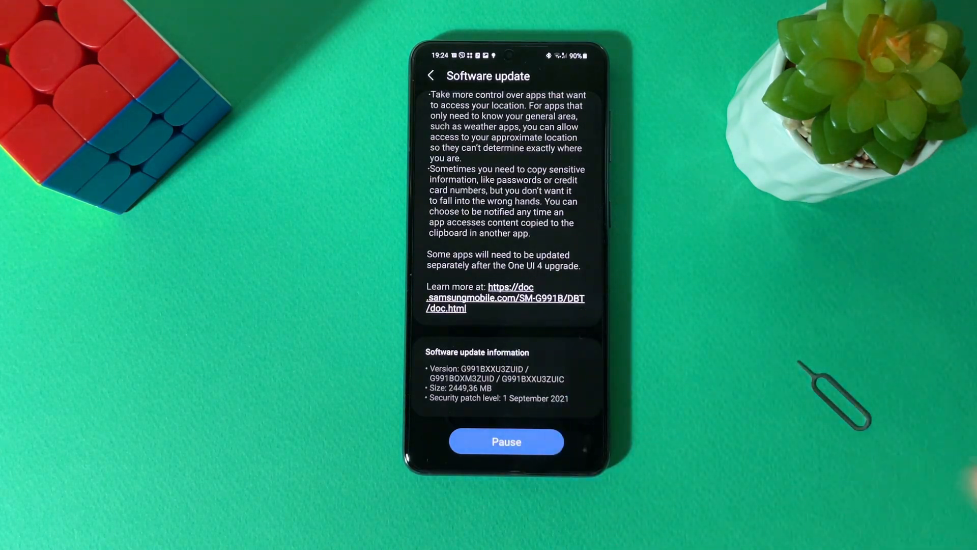
scroll("down", 3)
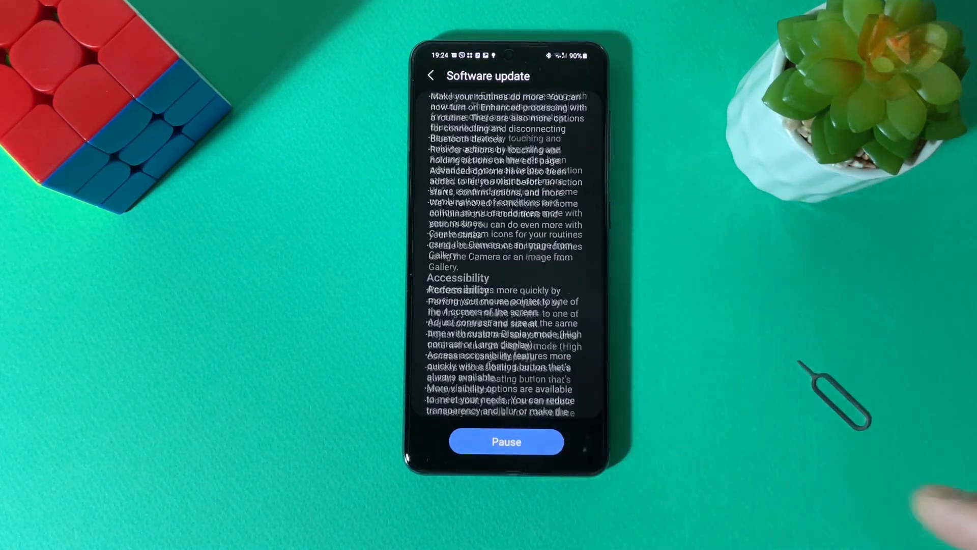
scroll("down", 3)
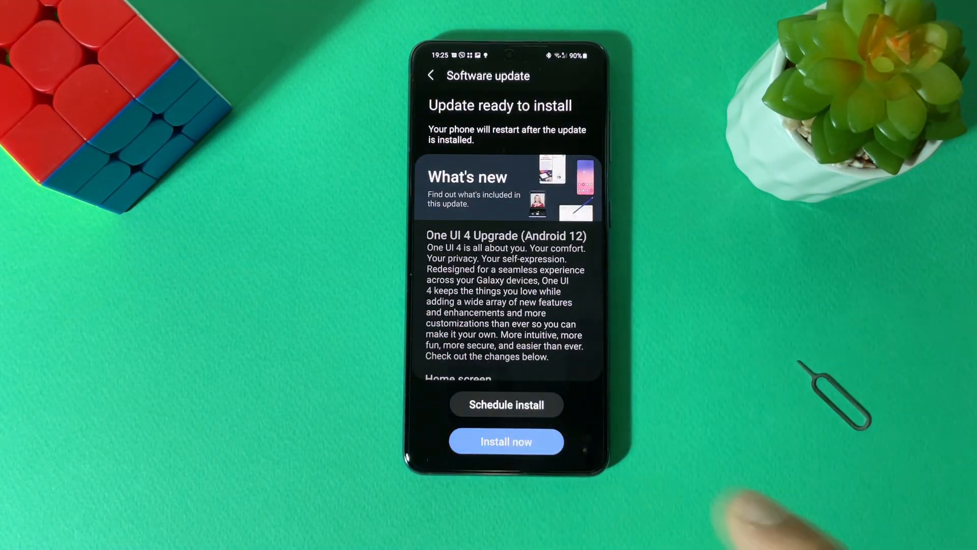
Install the downloaded One UI 4 (Android 12) update and let the phone restart.
left_click(506, 441)
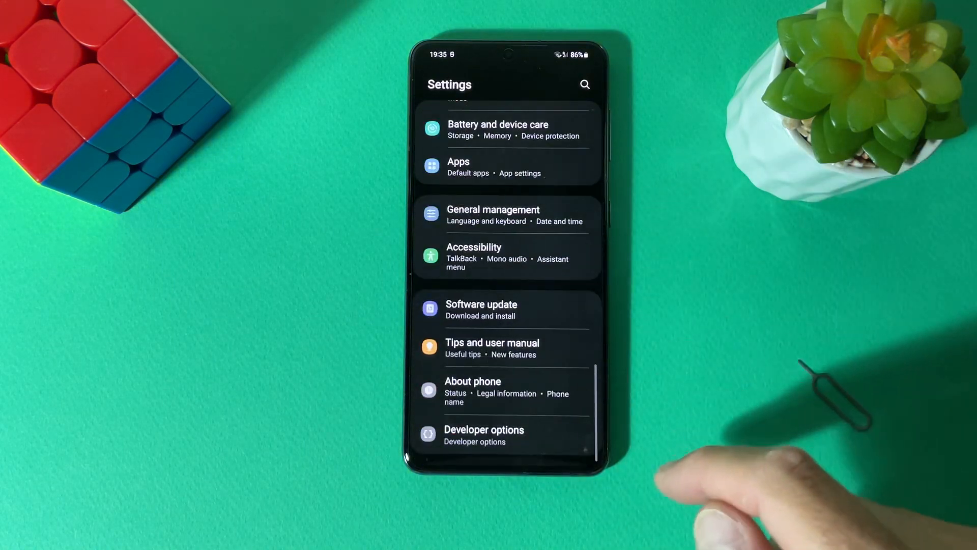
Open About phone > Software information to confirm One UI 4.0 and Android 12.
left_click(472, 381)
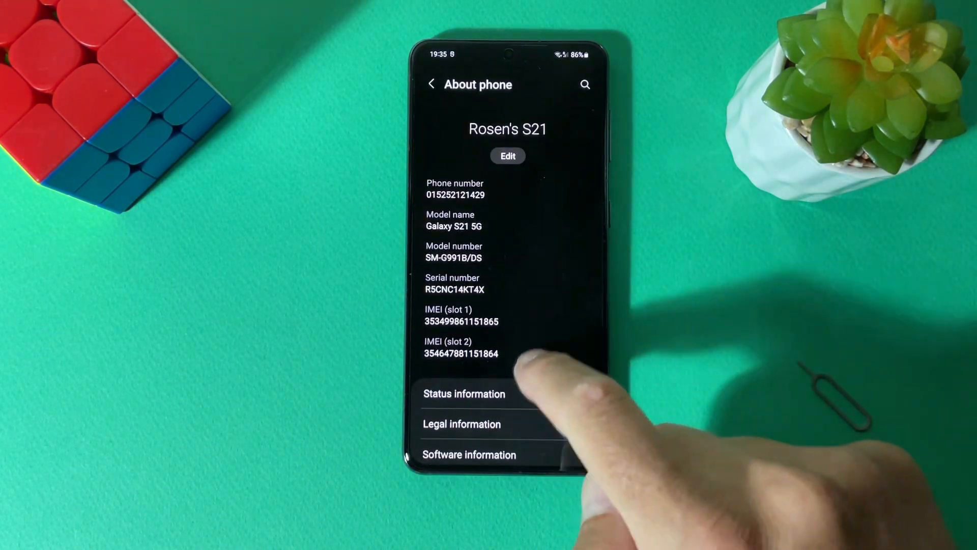
left_click(469, 454)
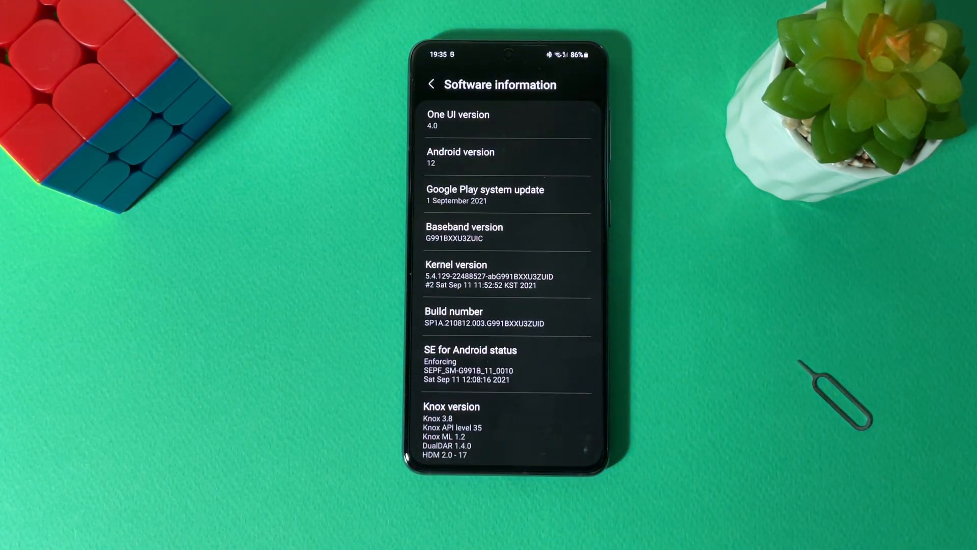